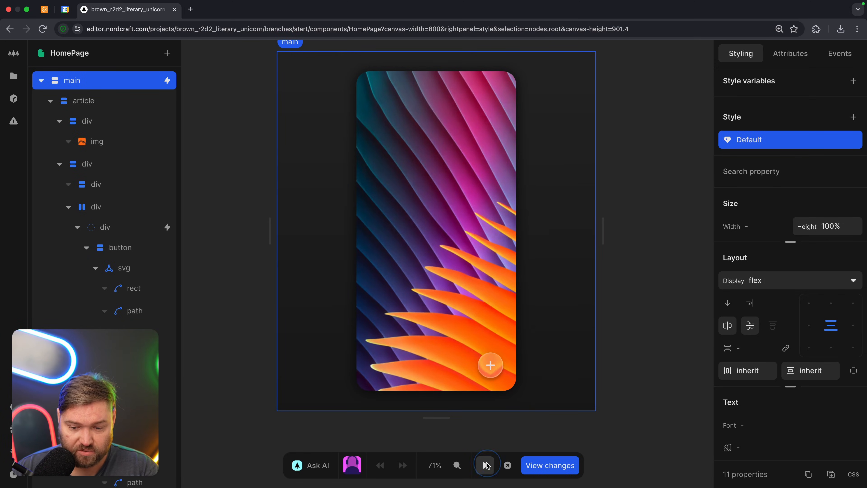
# Preview the page, toggling the plus button's action bar open and closed twice, then return to editing
pyautogui.click(487, 464)
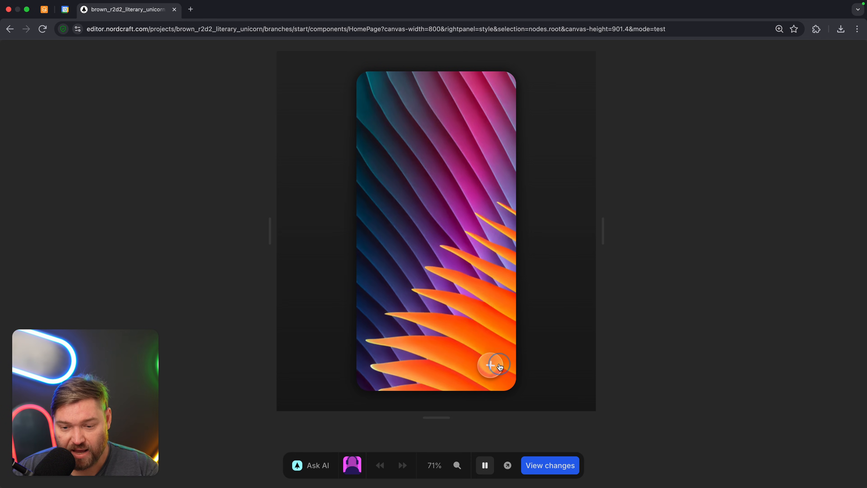
pyautogui.click(492, 364)
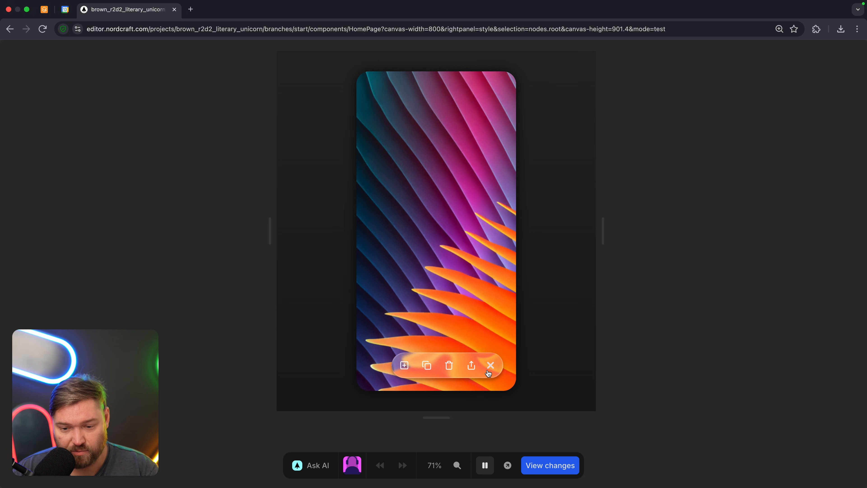
pyautogui.click(489, 365)
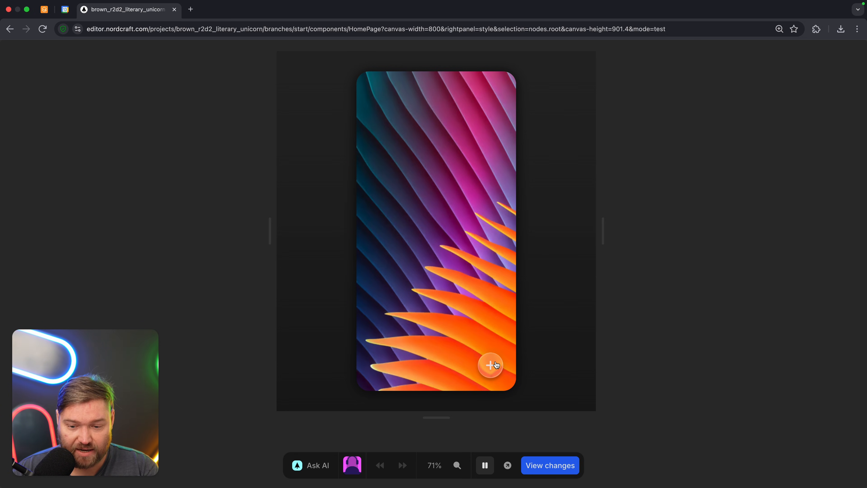
pyautogui.click(490, 364)
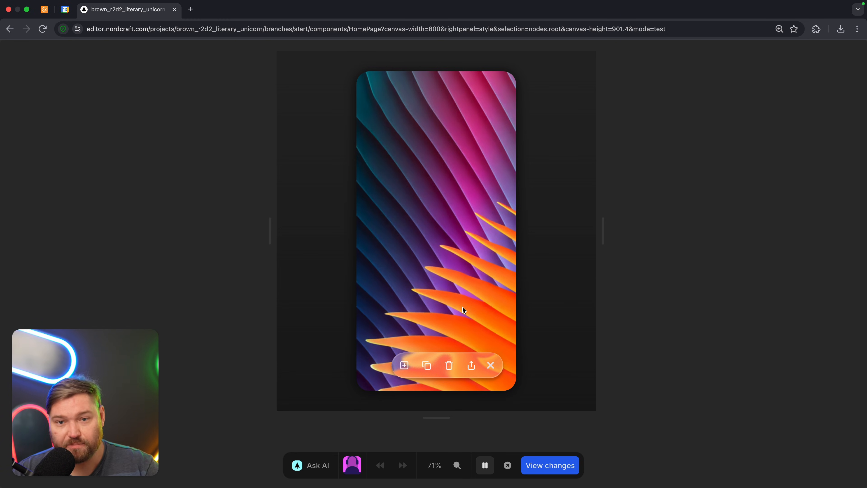
pyautogui.moveTo(488, 326)
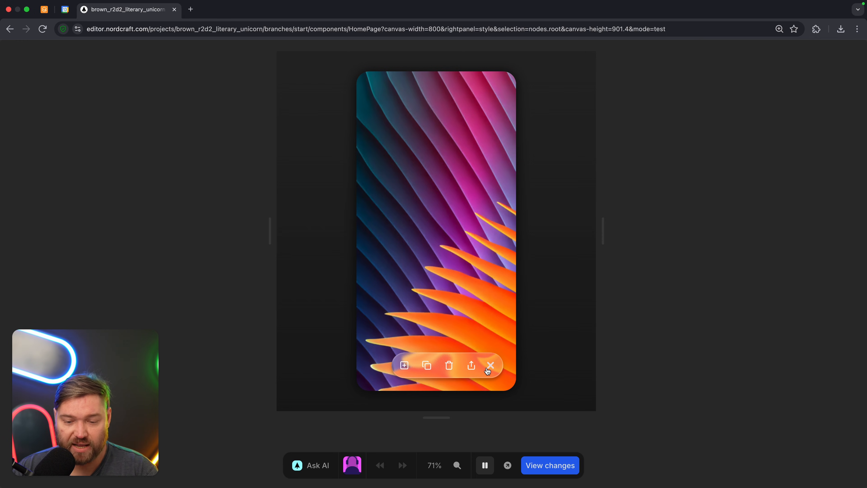
pyautogui.click(489, 365)
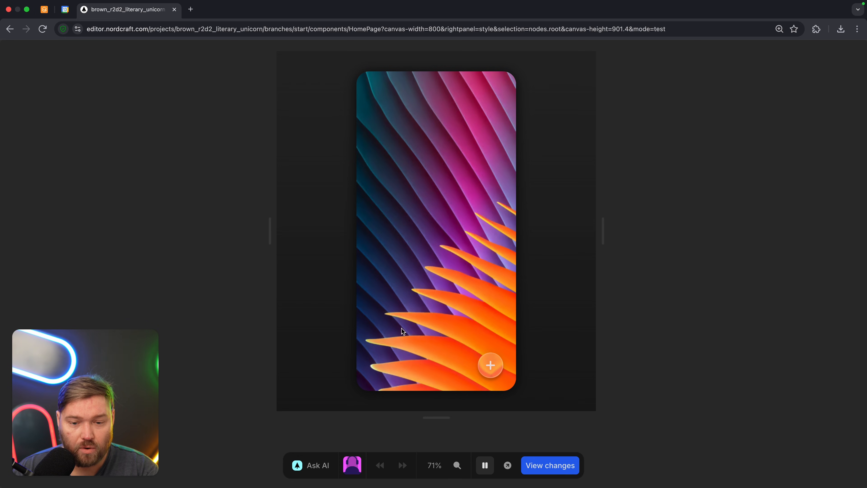
pyautogui.moveTo(385, 305)
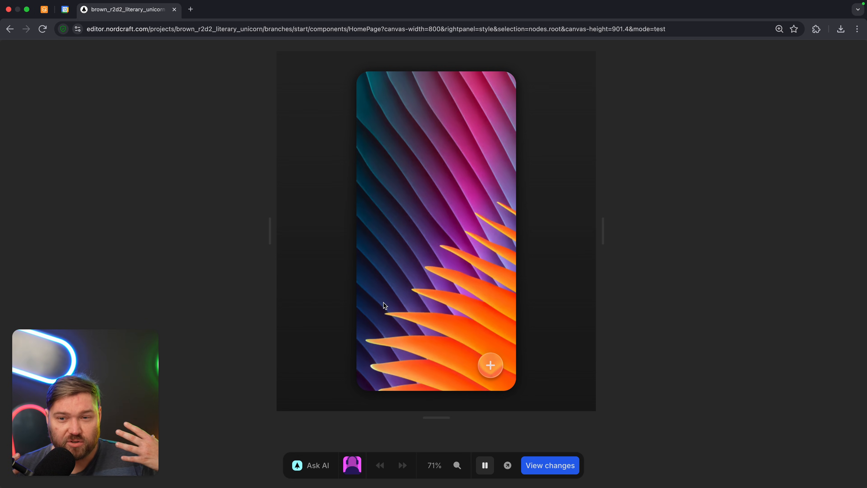
pyautogui.click(484, 465)
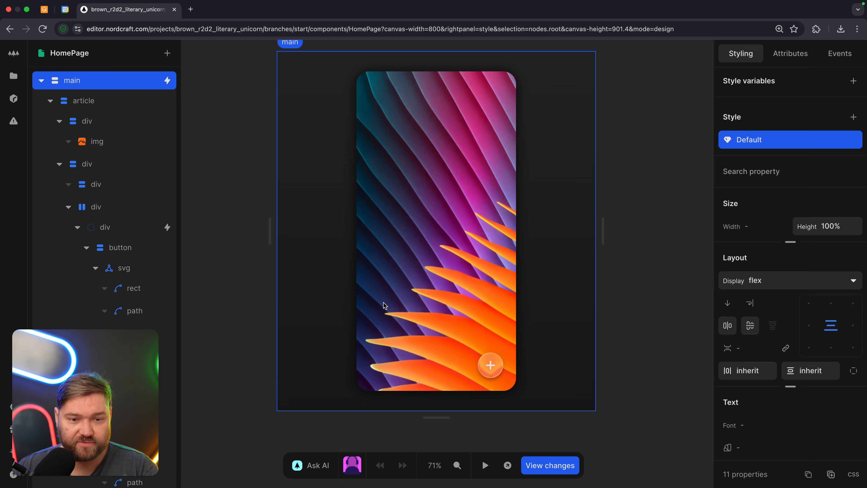
# Collapse the buttons' nested div and select the svg element and its filter child in the layer tree
pyautogui.click(97, 141)
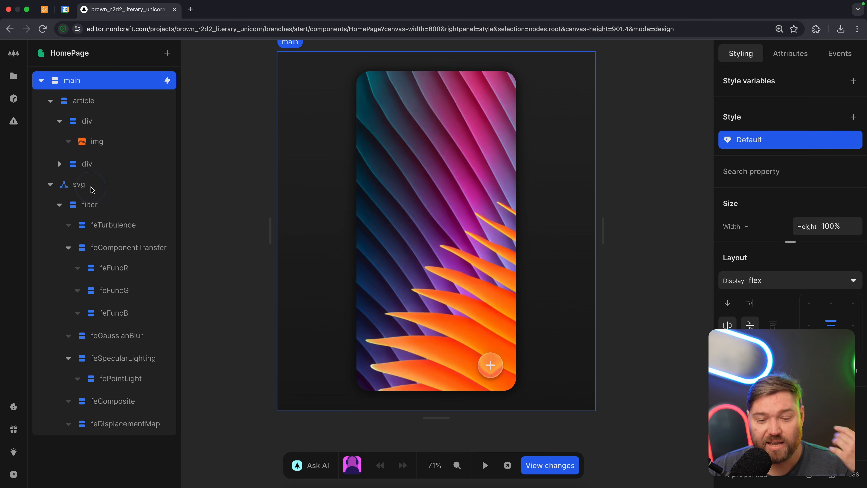
pyautogui.click(79, 184)
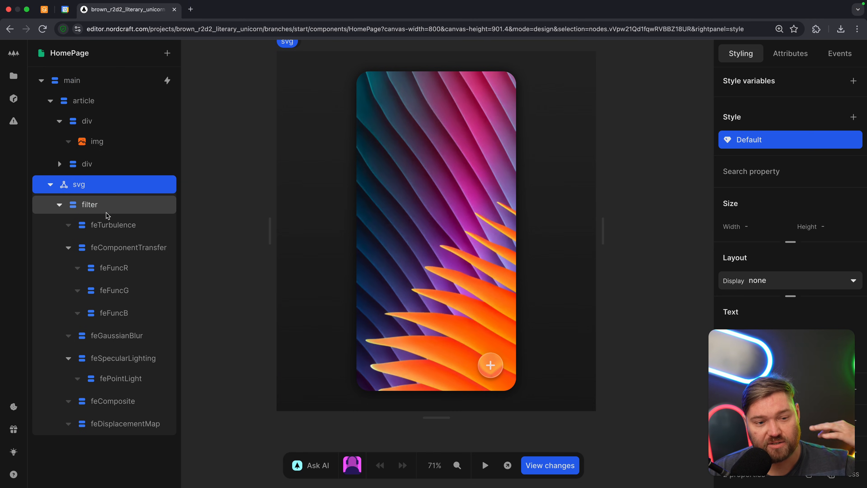
pyautogui.click(89, 204)
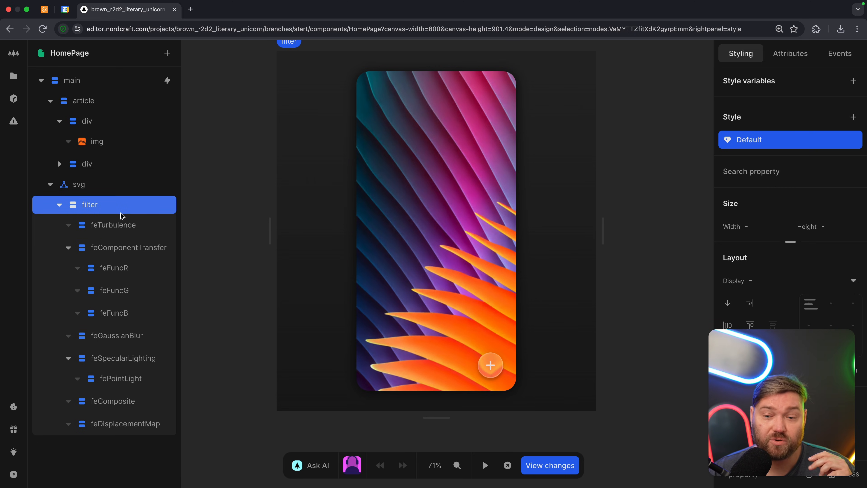
pyautogui.moveTo(248, 246)
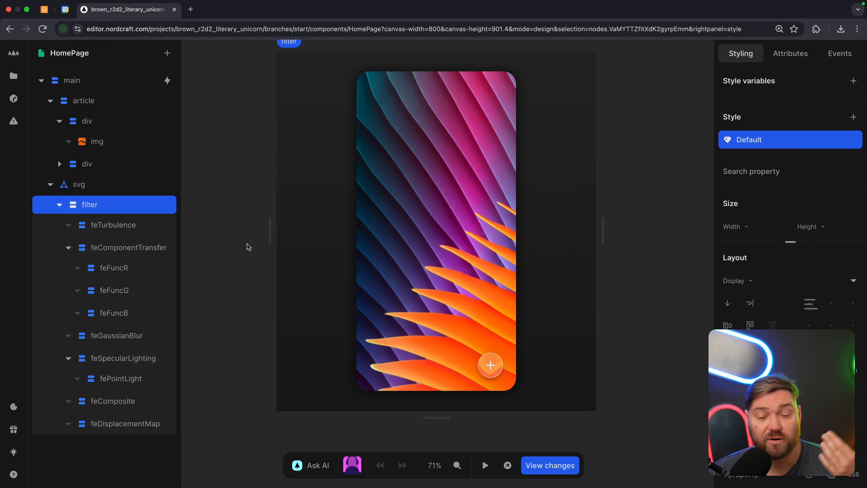
pyautogui.click(97, 141)
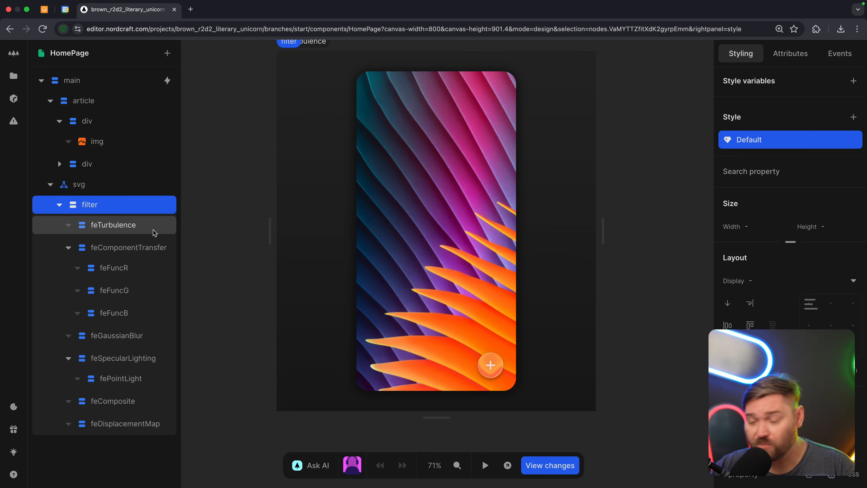
pyautogui.moveTo(149, 232)
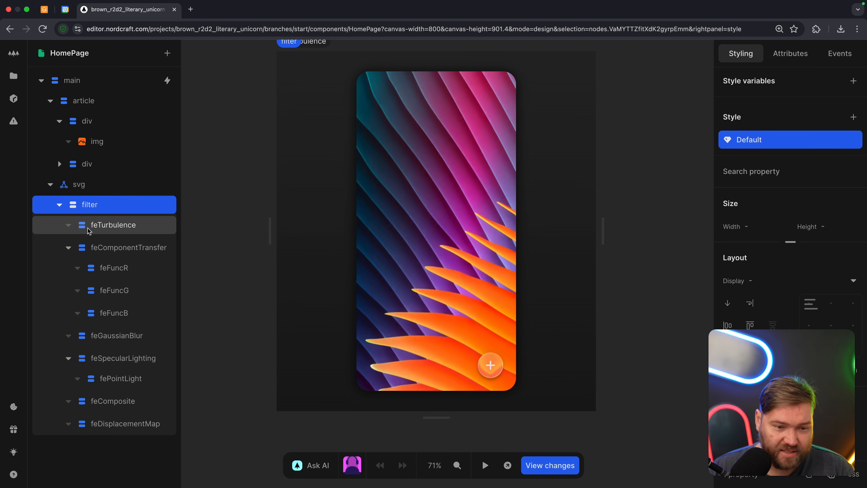
# Show the feTurbulence step's seed, type and baseFrequency attributes, then start the test preview
pyautogui.click(116, 224)
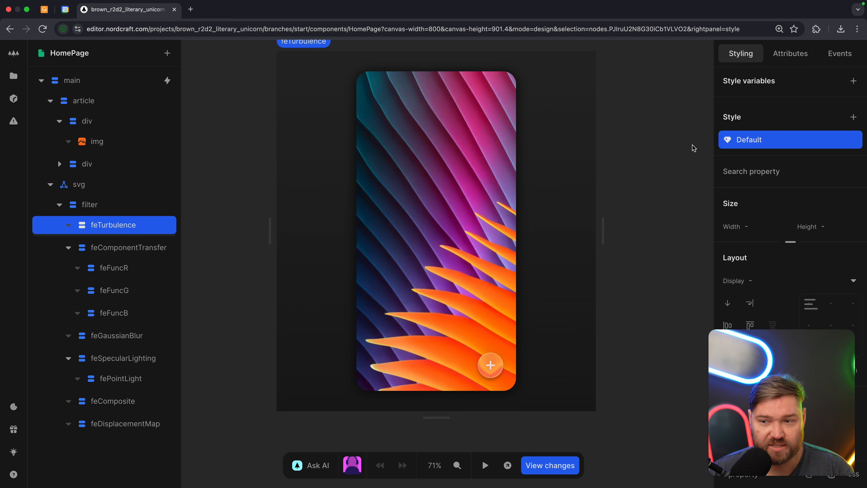
pyautogui.click(790, 53)
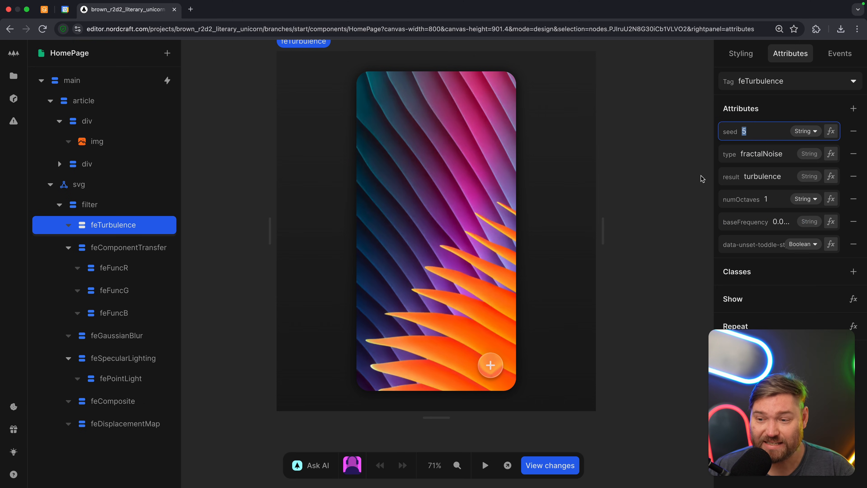
pyautogui.moveTo(698, 194)
pyautogui.write('t')
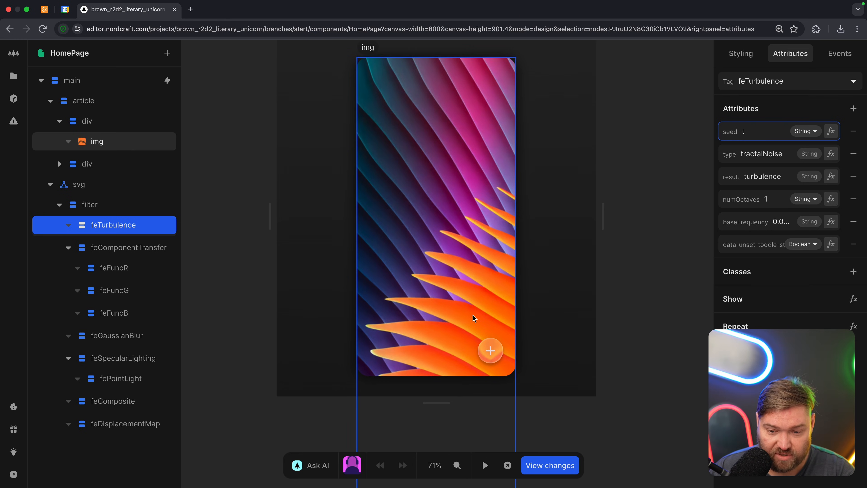
pyautogui.click(483, 465)
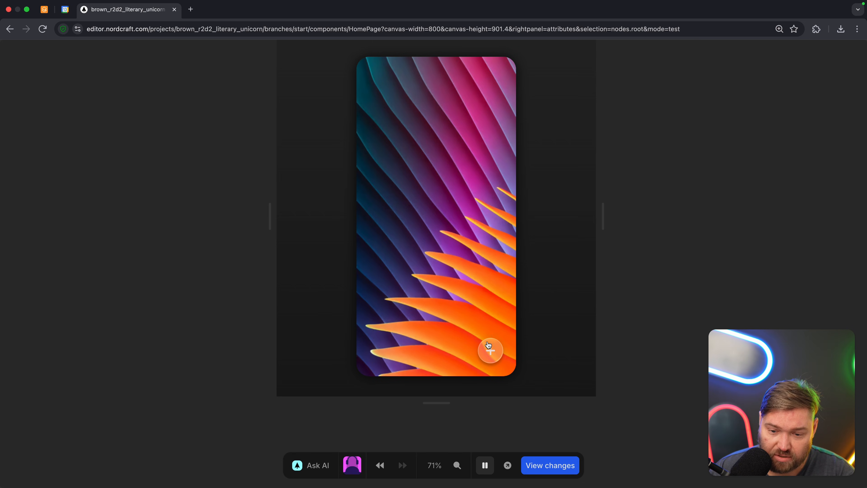
# Leave preview and collapse the article's button layers, deselecting to show page settings
pyautogui.click(484, 465)
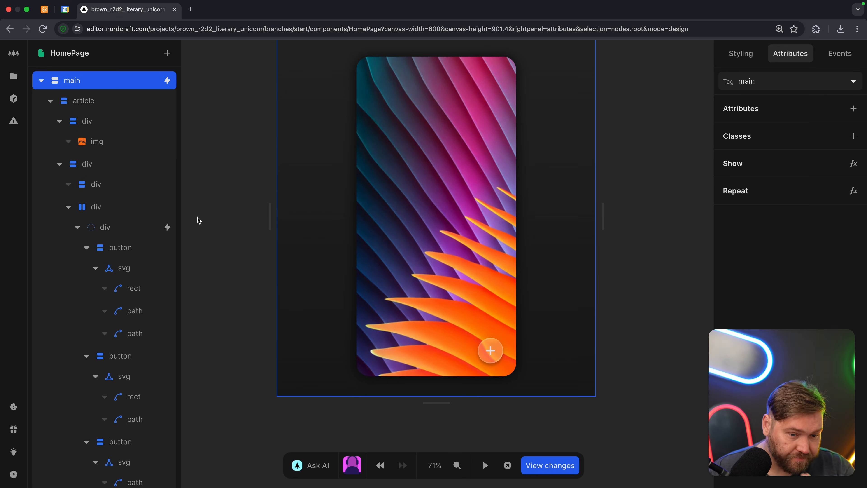
pyautogui.click(49, 100)
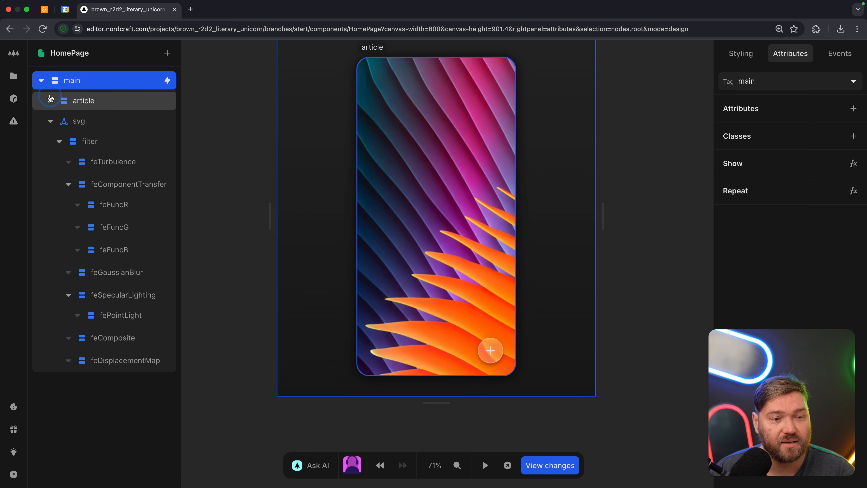
pyautogui.click(49, 100)
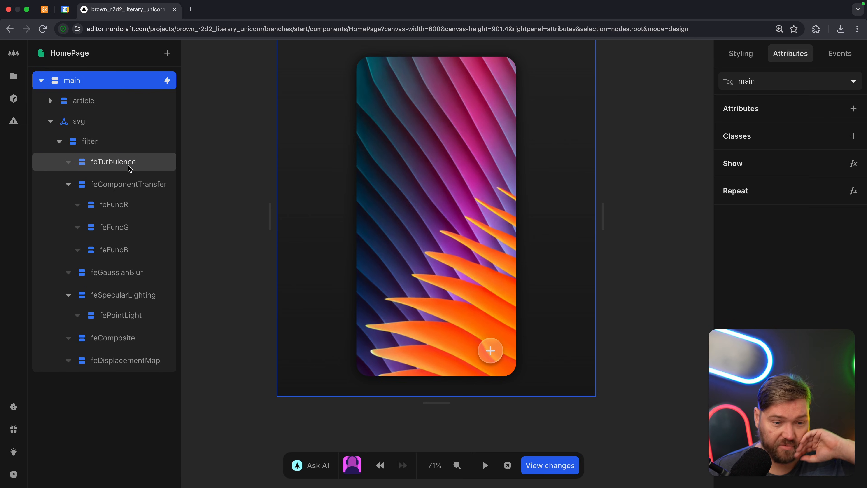
pyautogui.click(116, 271)
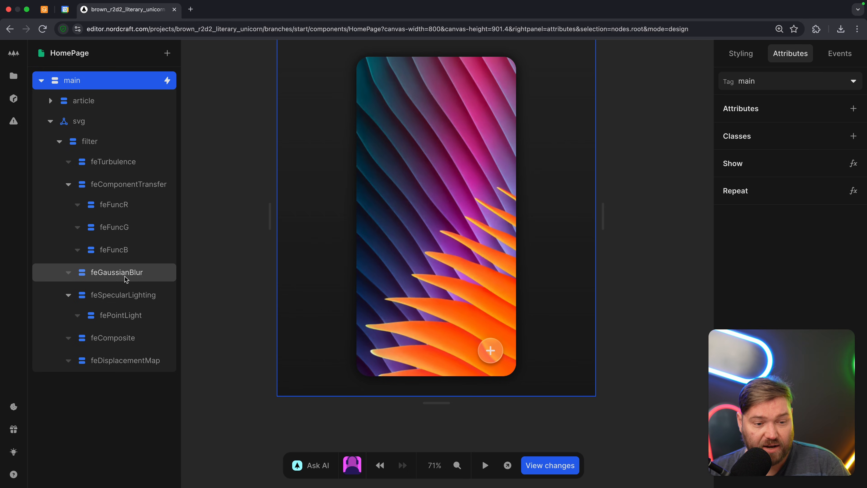
pyautogui.moveTo(135, 278)
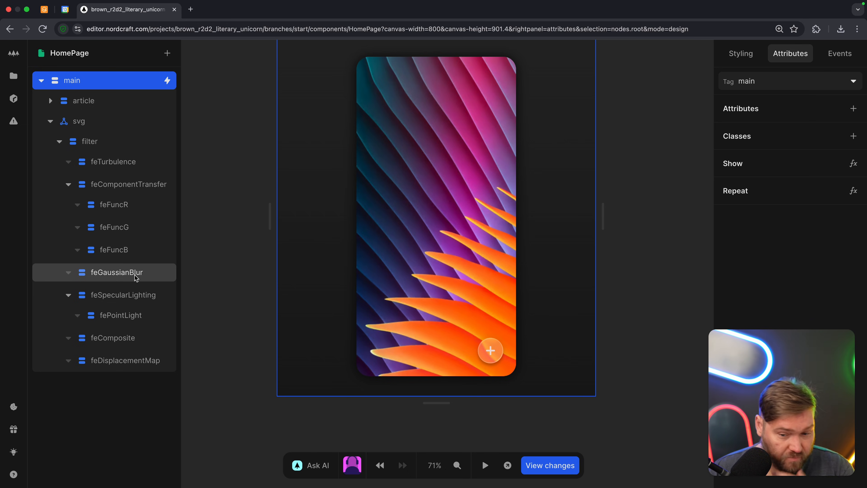
pyautogui.moveTo(491, 351)
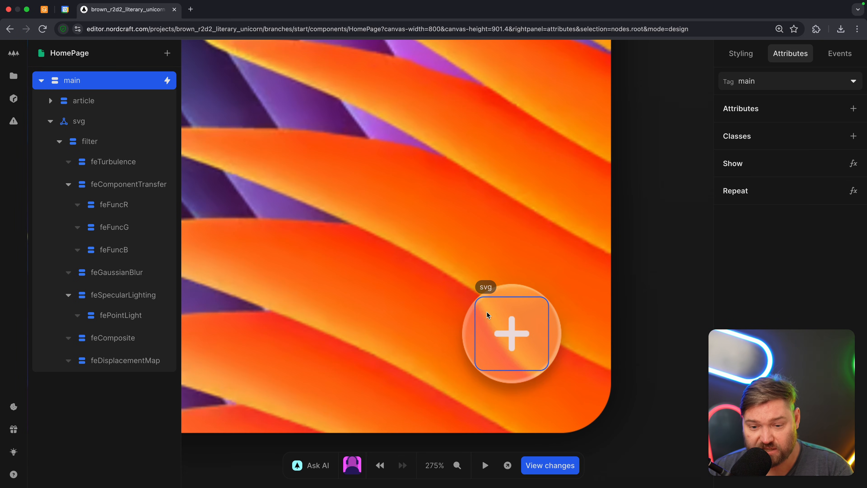
pyautogui.click(116, 272)
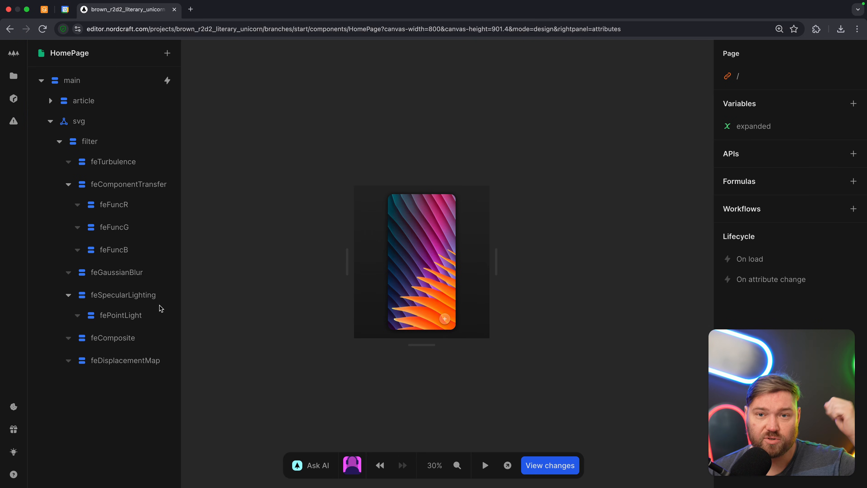
# Inspect the feSpecularLighting and feComposite filter steps, ending on feDisplacementMap at scale 150 over softMap
pyautogui.click(123, 295)
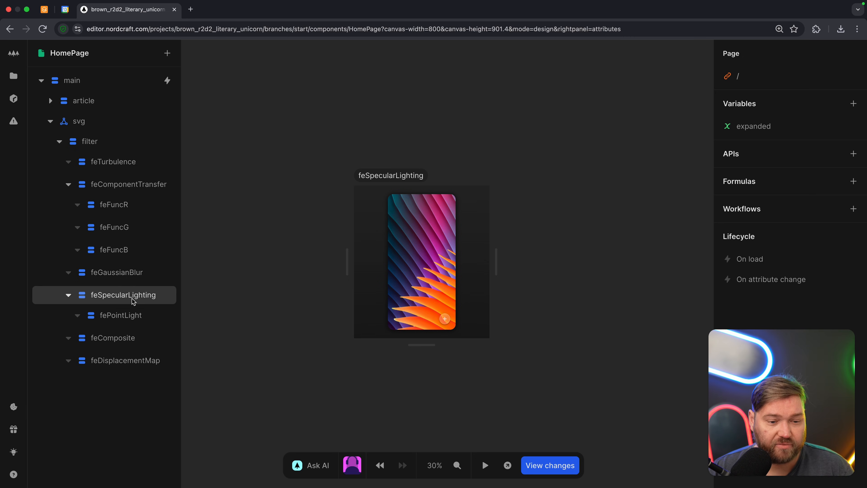
pyautogui.click(124, 295)
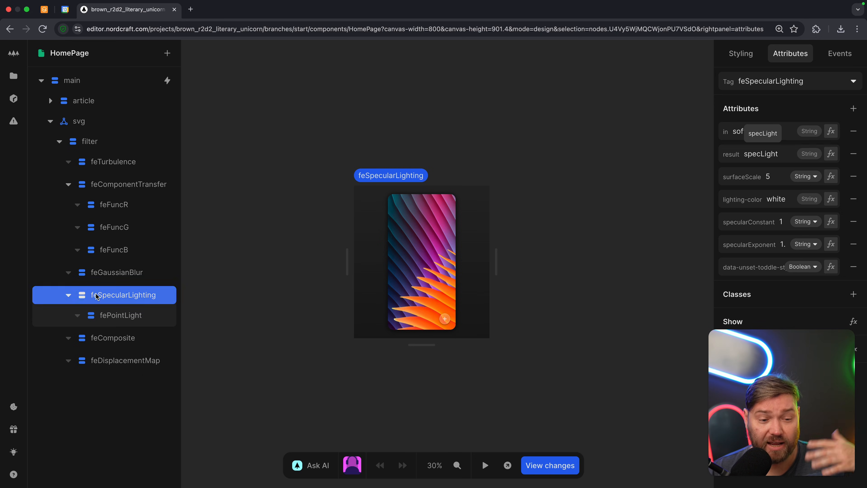
pyautogui.moveTo(121, 314)
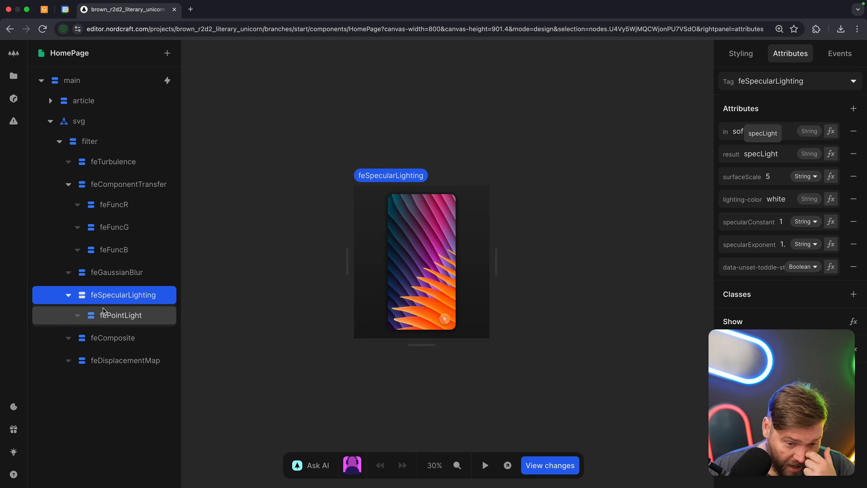
pyautogui.moveTo(141, 298)
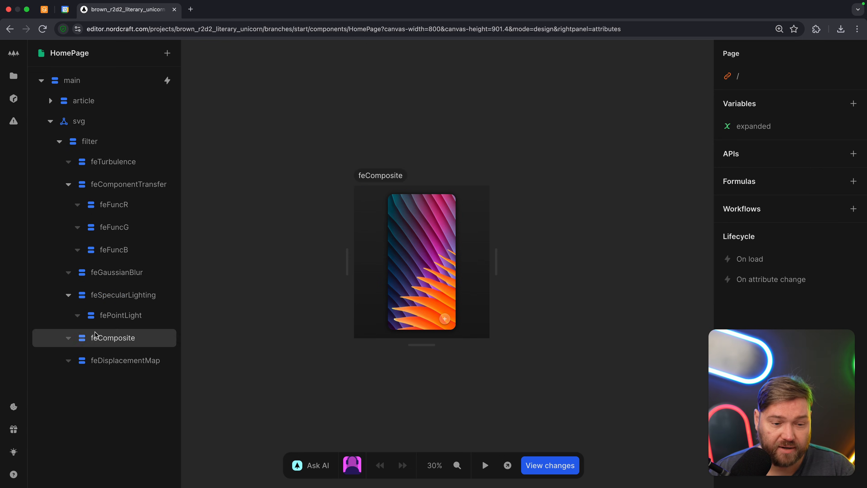
pyautogui.click(121, 360)
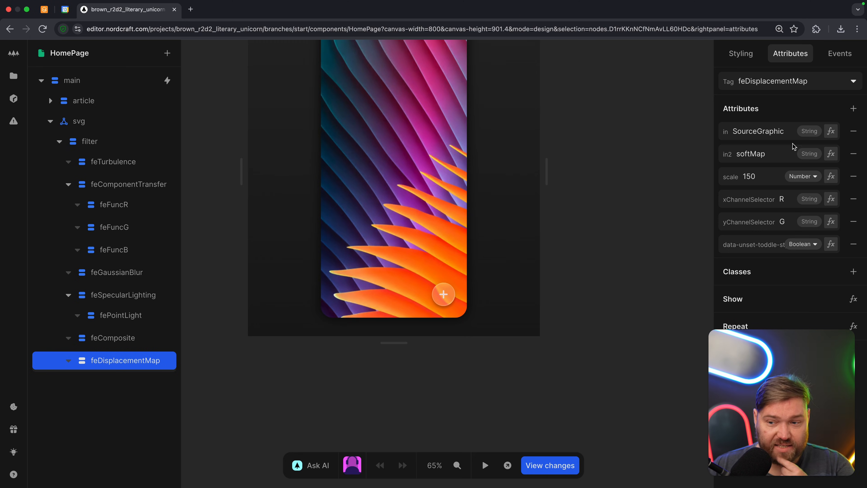
# Trace feGaussianBlur back to its feTurbulence input and forward to its softMap output, then deselect
pyautogui.click(119, 272)
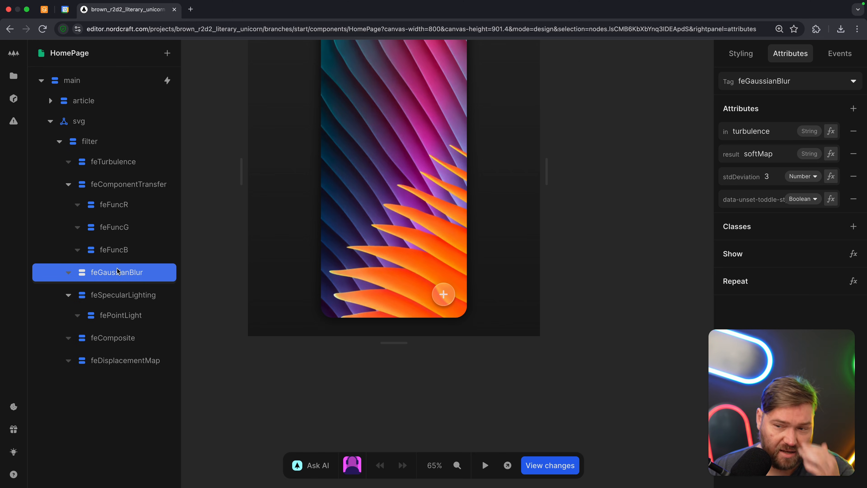
pyautogui.moveTo(759, 157)
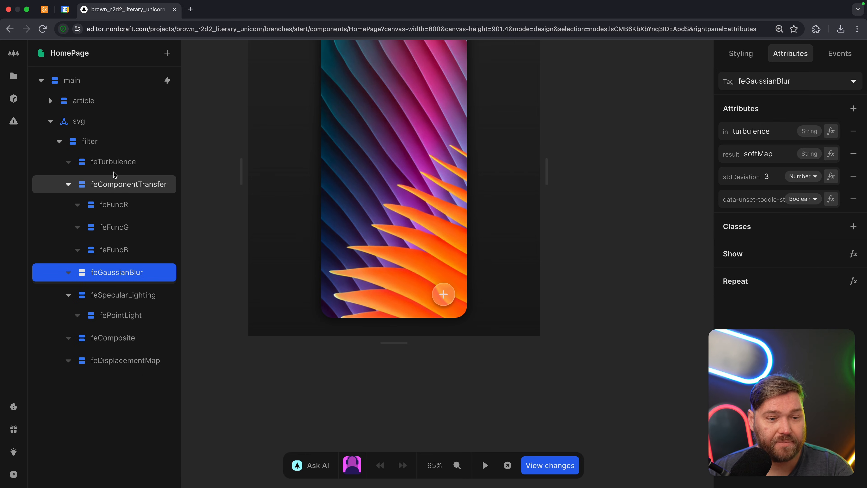
pyautogui.click(117, 162)
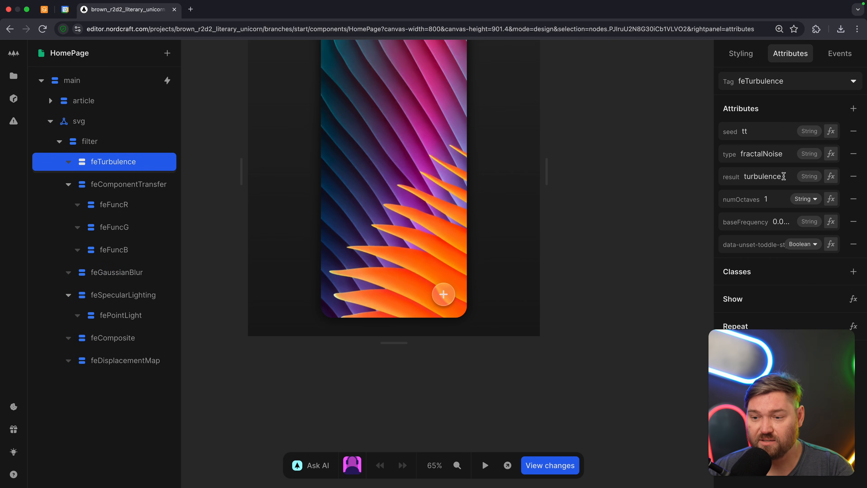
pyautogui.click(120, 271)
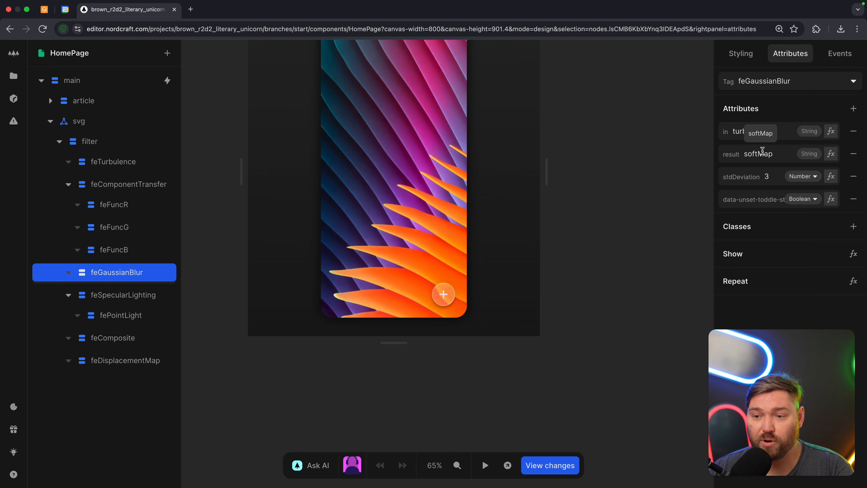
pyautogui.click(126, 359)
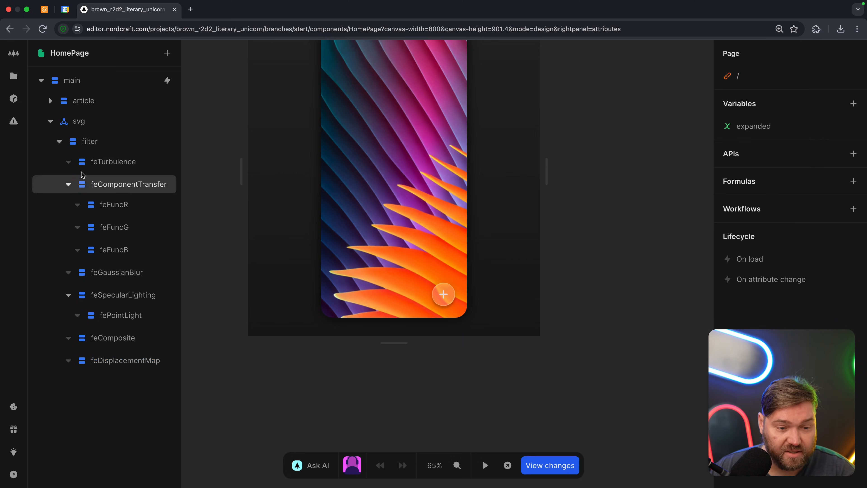
# Collapse the filter layers and expand the article to reveal its image and button children
pyautogui.click(113, 162)
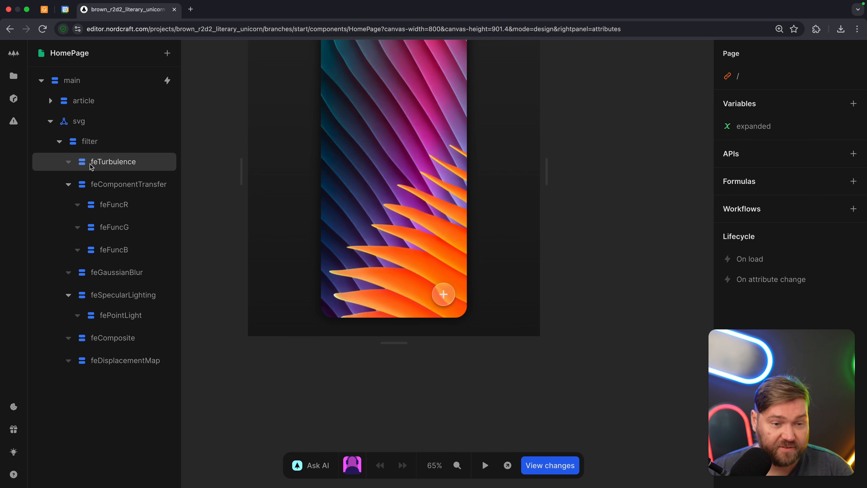
pyautogui.click(79, 121)
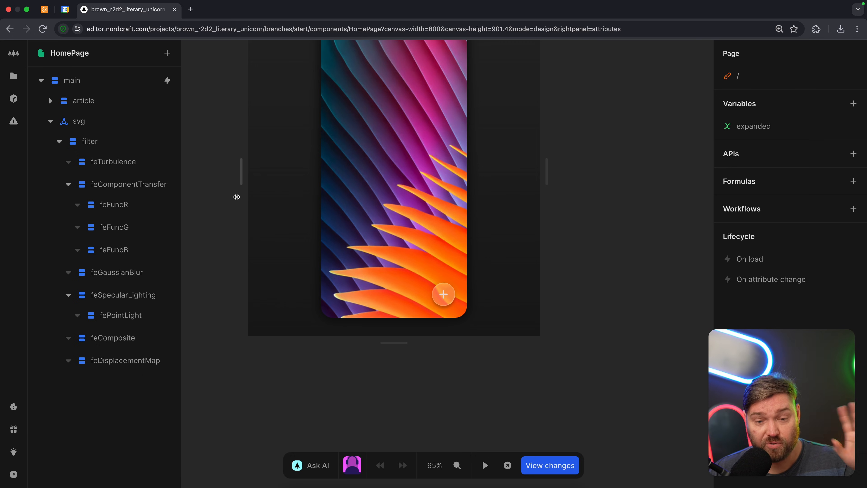
pyautogui.click(89, 141)
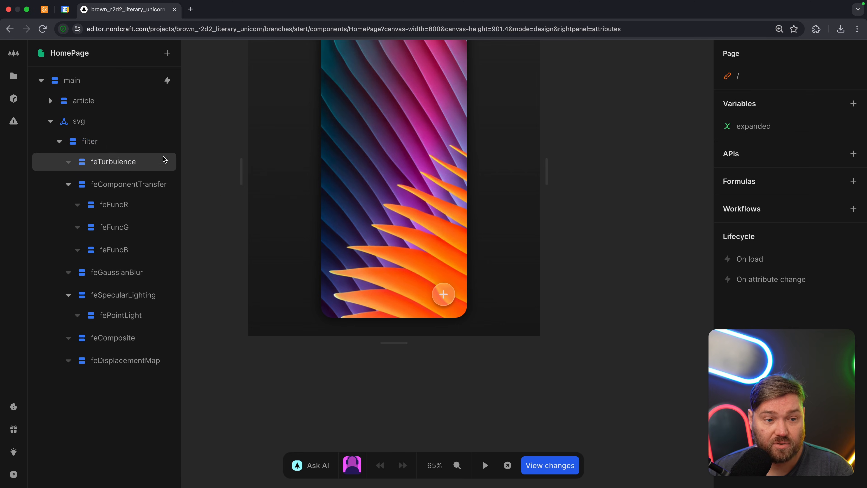
pyautogui.click(51, 100)
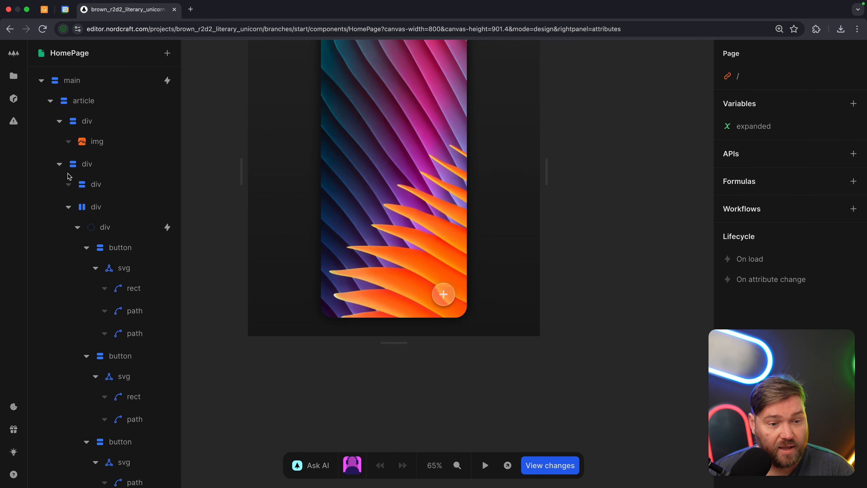
# Show the plus button div's styles: filter url(#glass-distortion), isolation isolate and backdrop blur(3px)
pyautogui.click(96, 184)
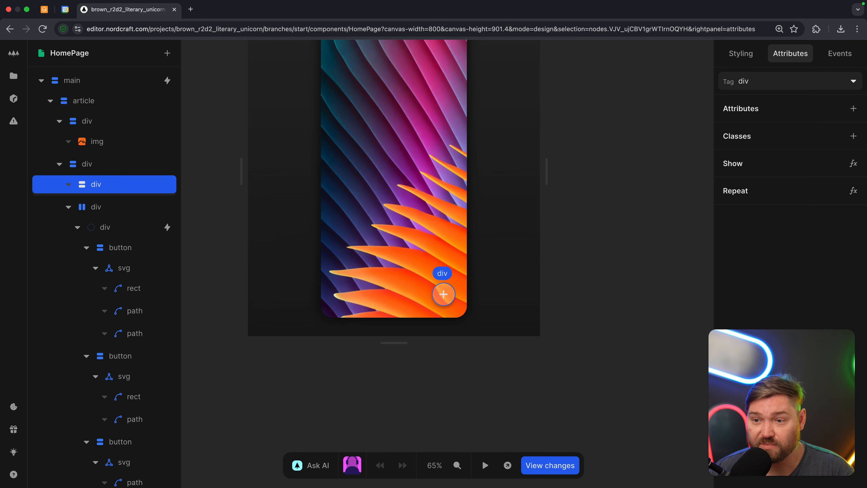
pyautogui.click(739, 54)
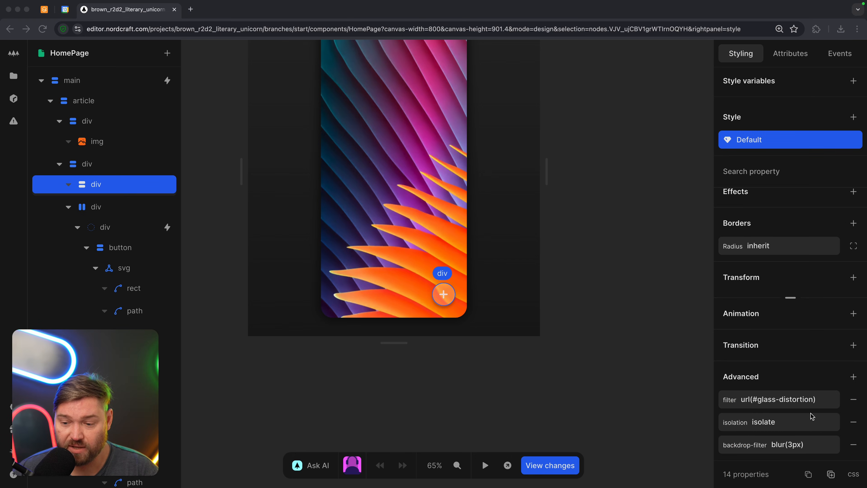
pyautogui.moveTo(827, 403)
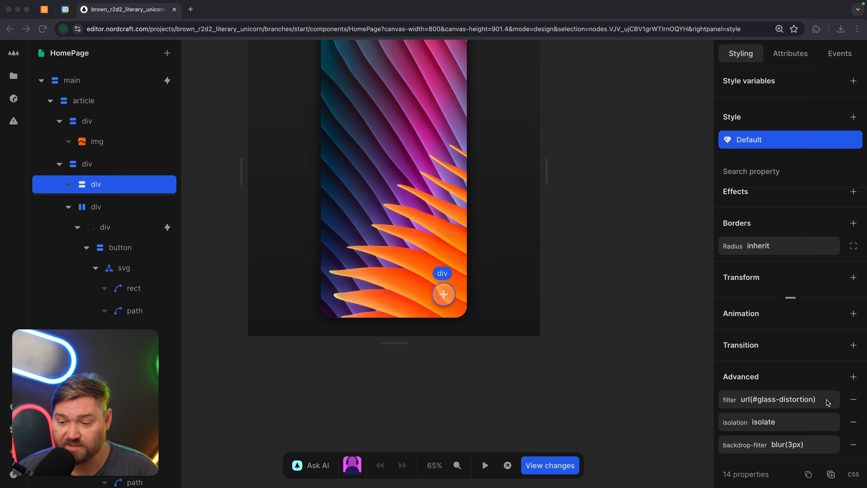
pyautogui.moveTo(527, 312)
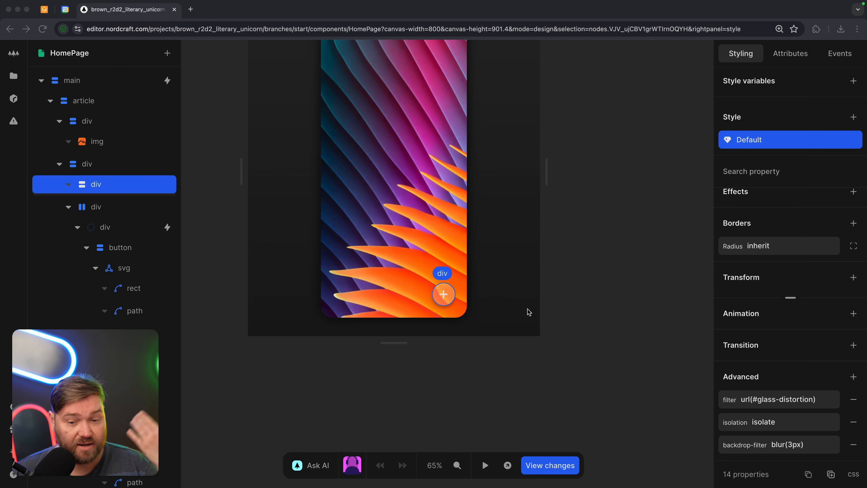
pyautogui.moveTo(262, 275)
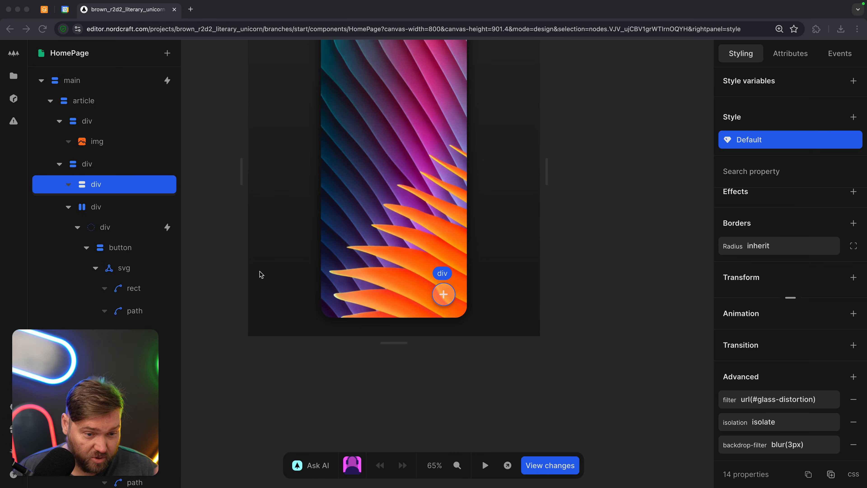
pyautogui.scroll(-3)
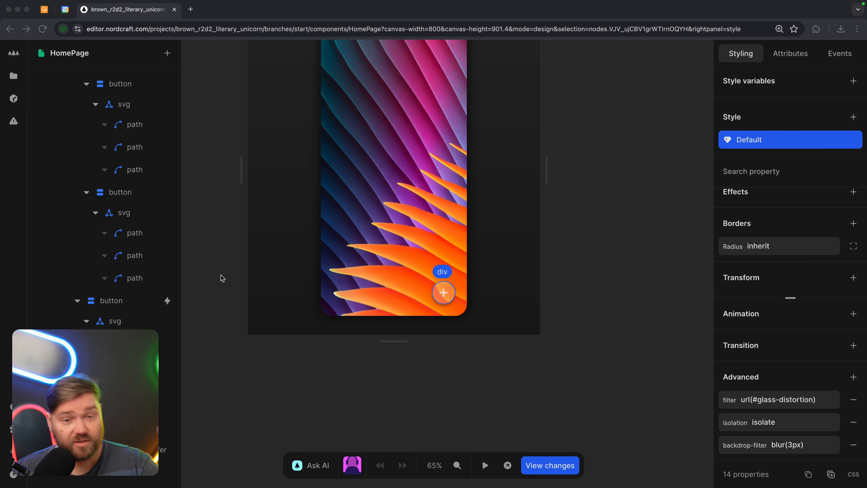
pyautogui.moveTo(341, 267)
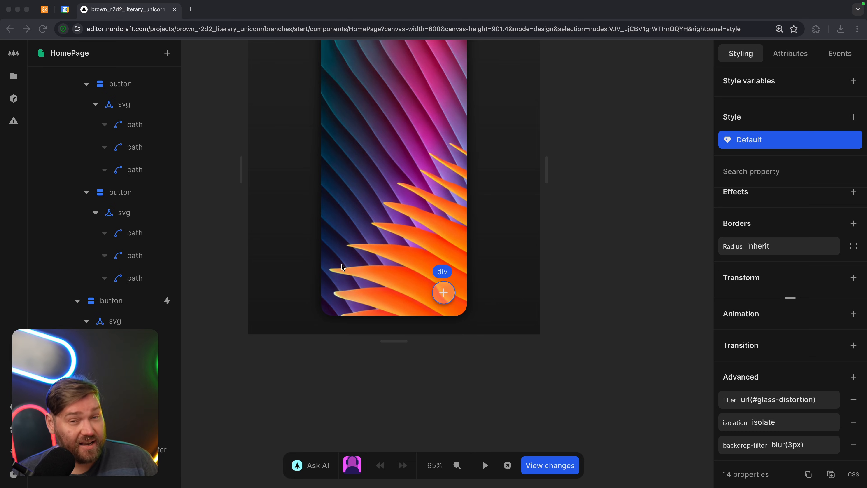
pyautogui.moveTo(364, 275)
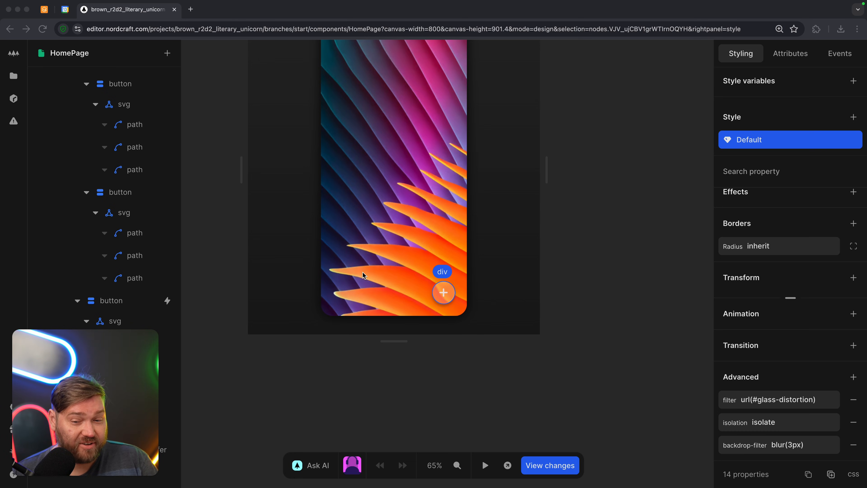
pyautogui.moveTo(426, 291)
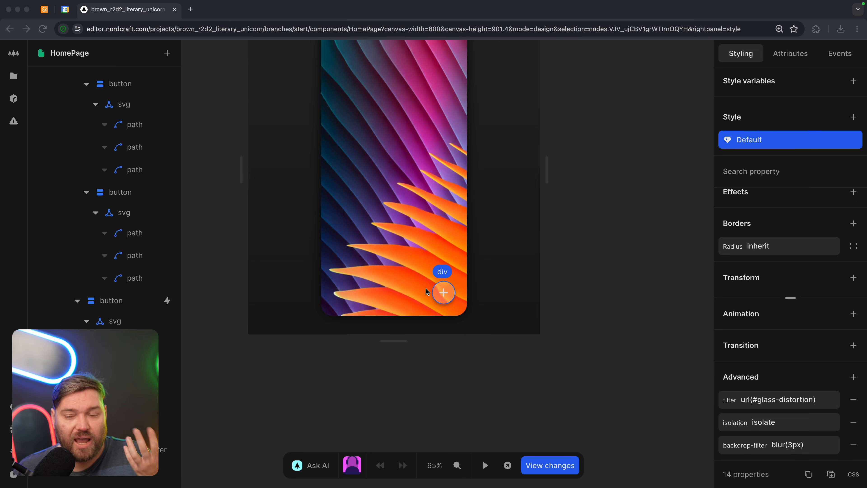
pyautogui.moveTo(453, 314)
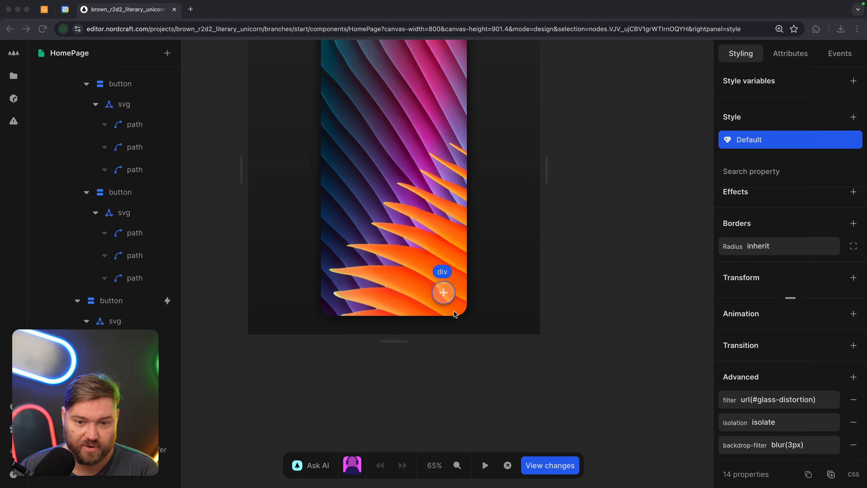
pyautogui.scroll(-3)
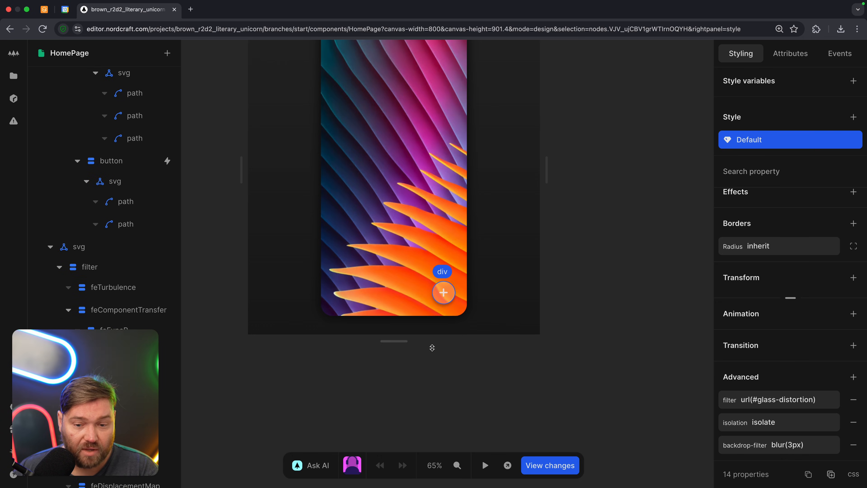
# Run the page in preview and open then close the plus button's action menu
pyautogui.click(483, 465)
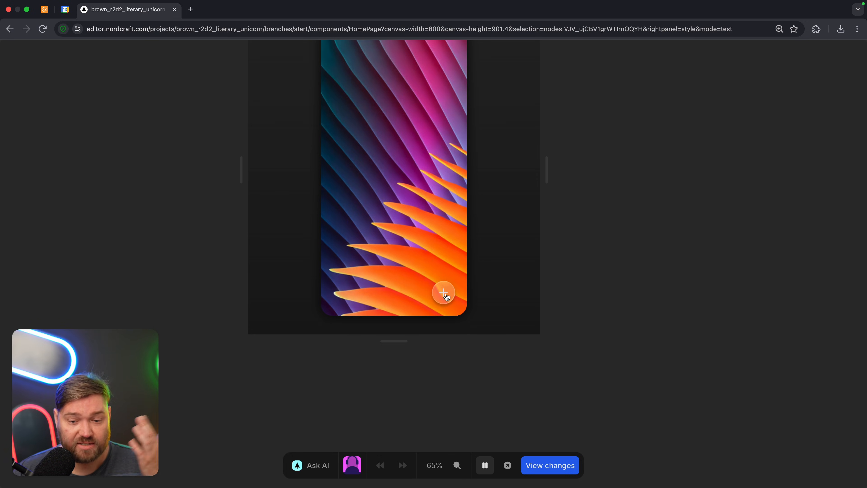
pyautogui.click(444, 292)
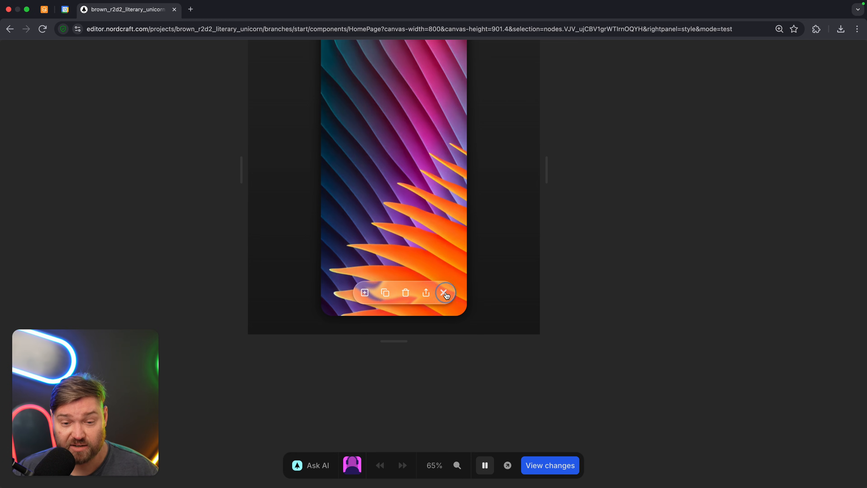
pyautogui.click(445, 292)
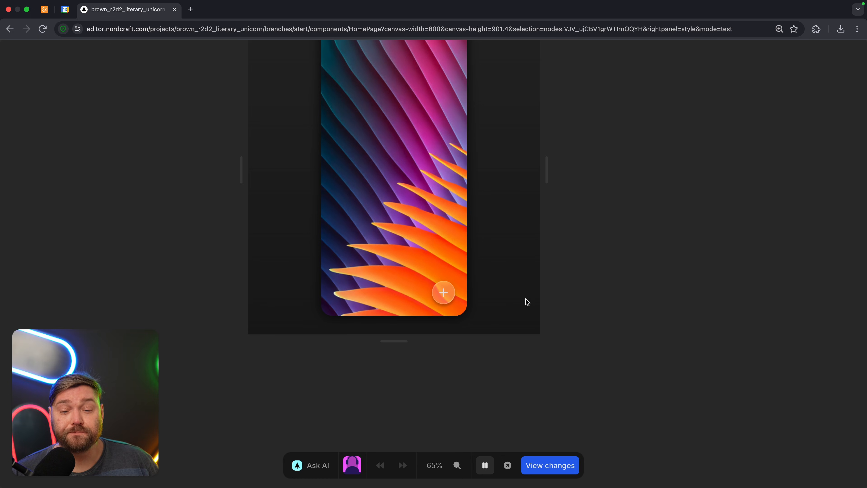